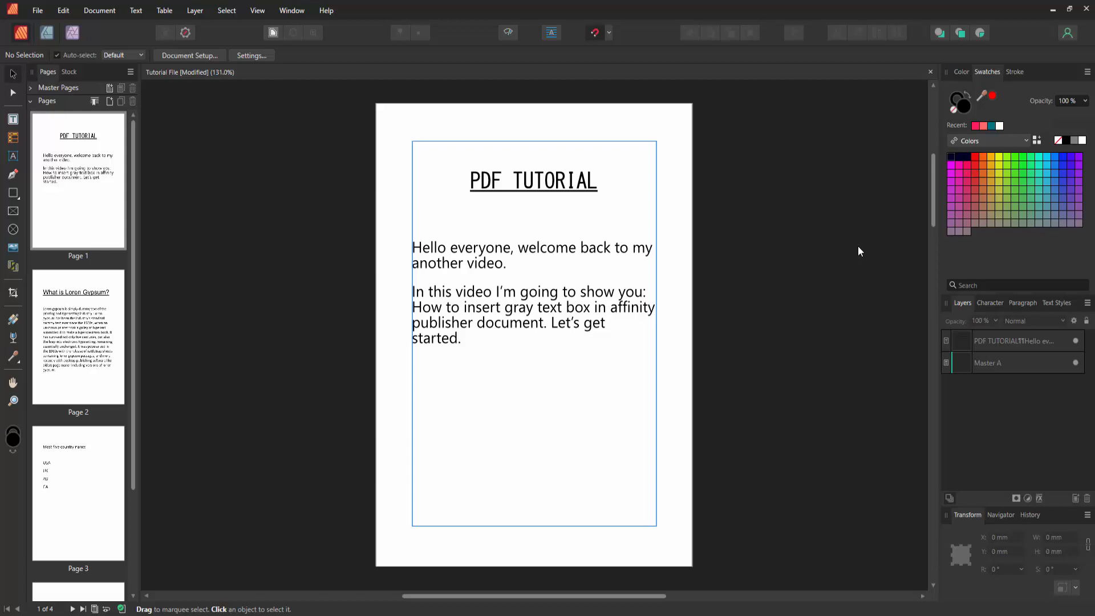
- Go to page 4 and draw an empty text frame in its upper half
{"action": "scroll", "scroll_direction": "down", "scroll_amount": 3}
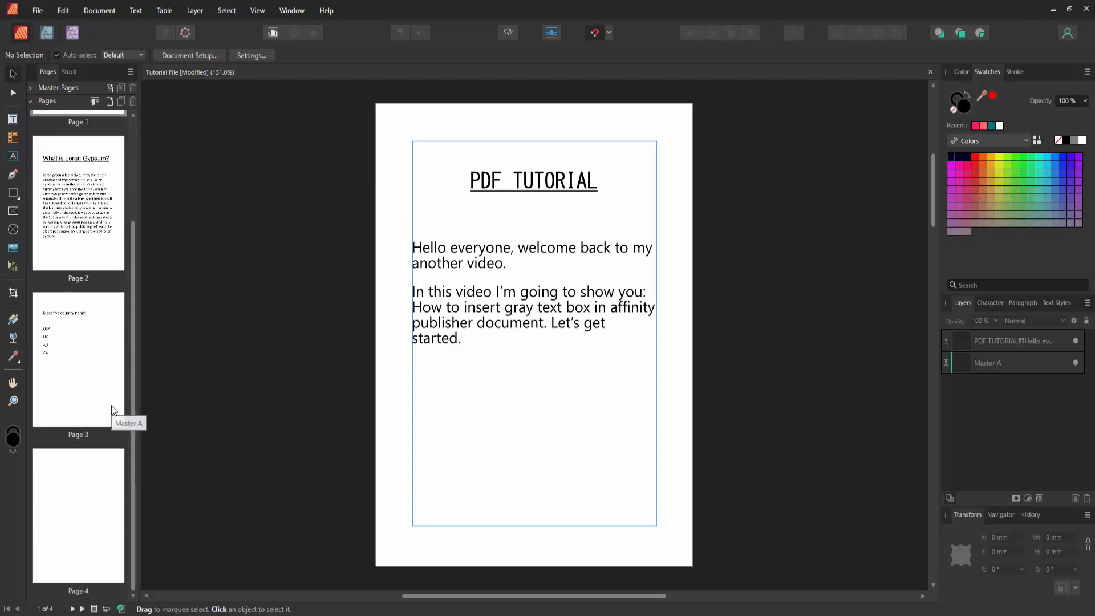
{"action": "left_click", "coordinate": [78, 516]}
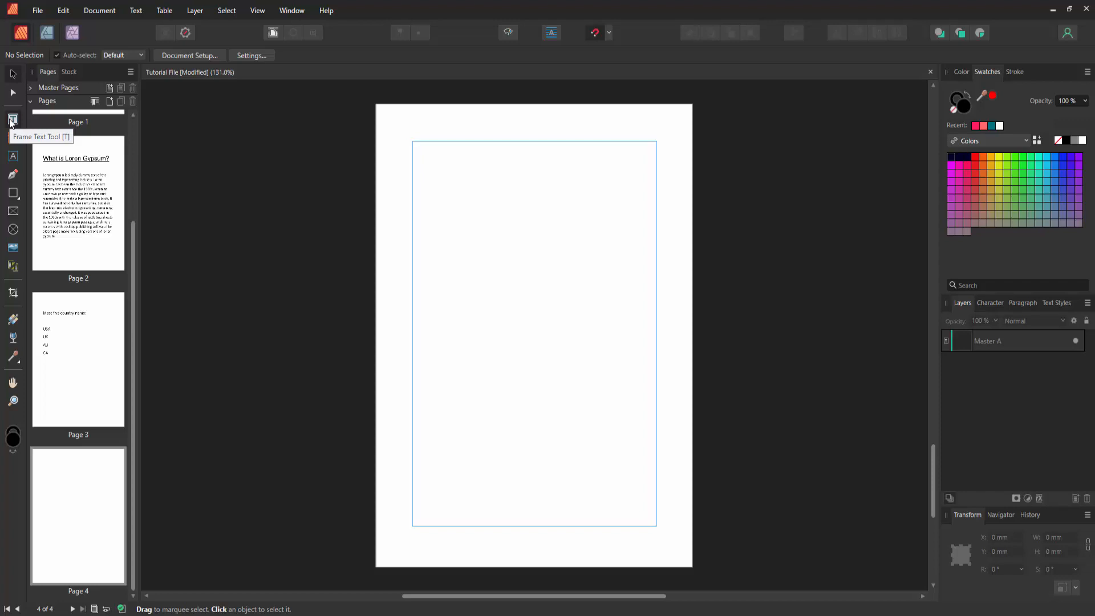
{"action": "left_click", "coordinate": [12, 119]}
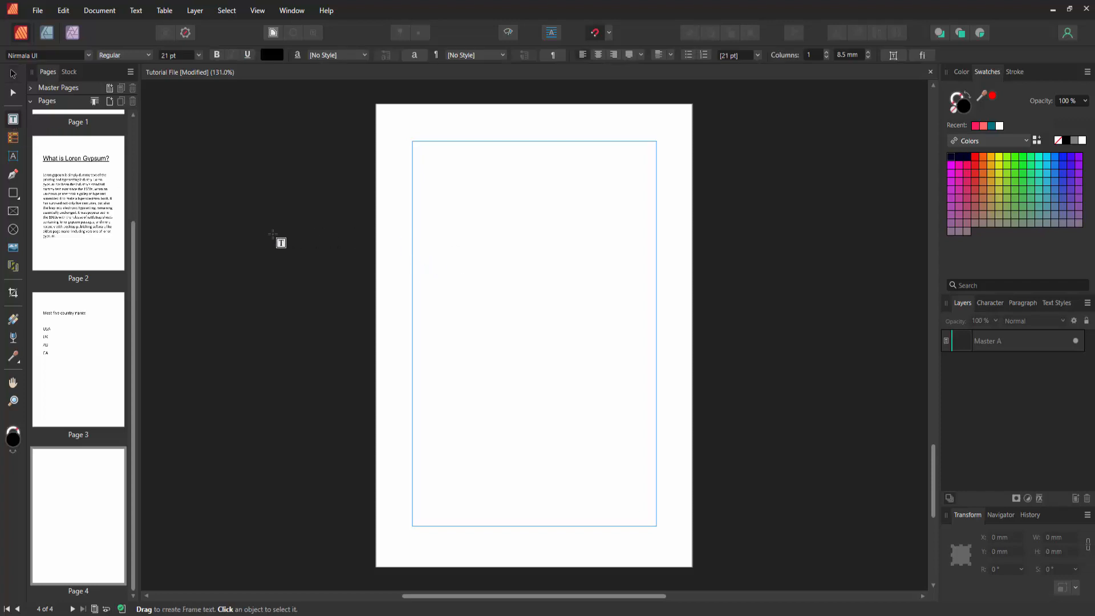
{"action": "left_click_drag", "start_coordinate": [241, 227], "coordinate": [366, 346]}
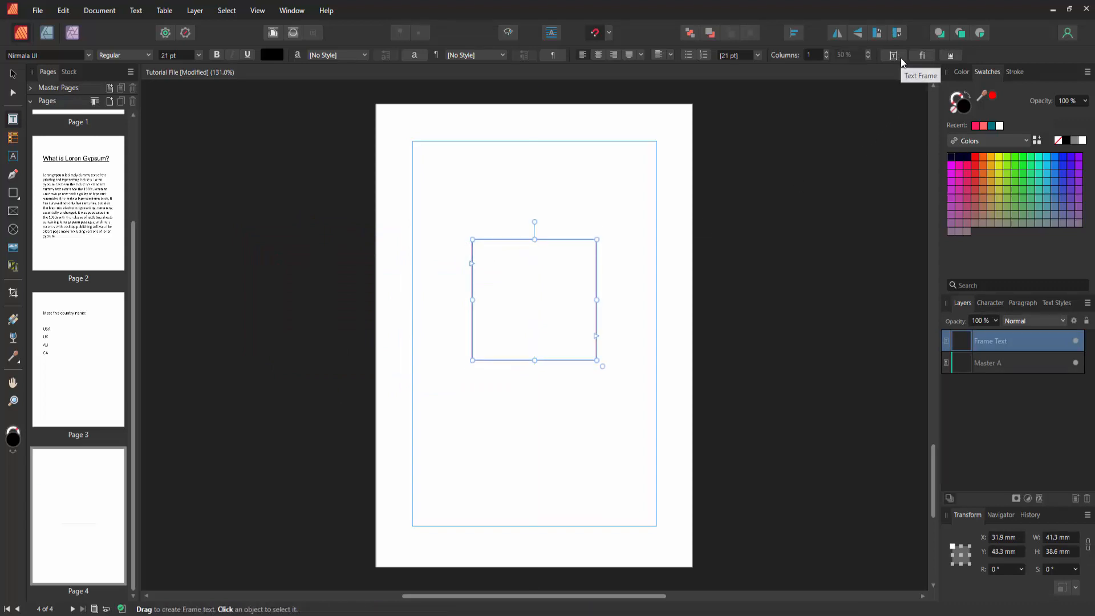
- Fill the new text frame with a dark red colour via the Text Frame fill swatch
{"action": "left_click", "coordinate": [893, 55]}
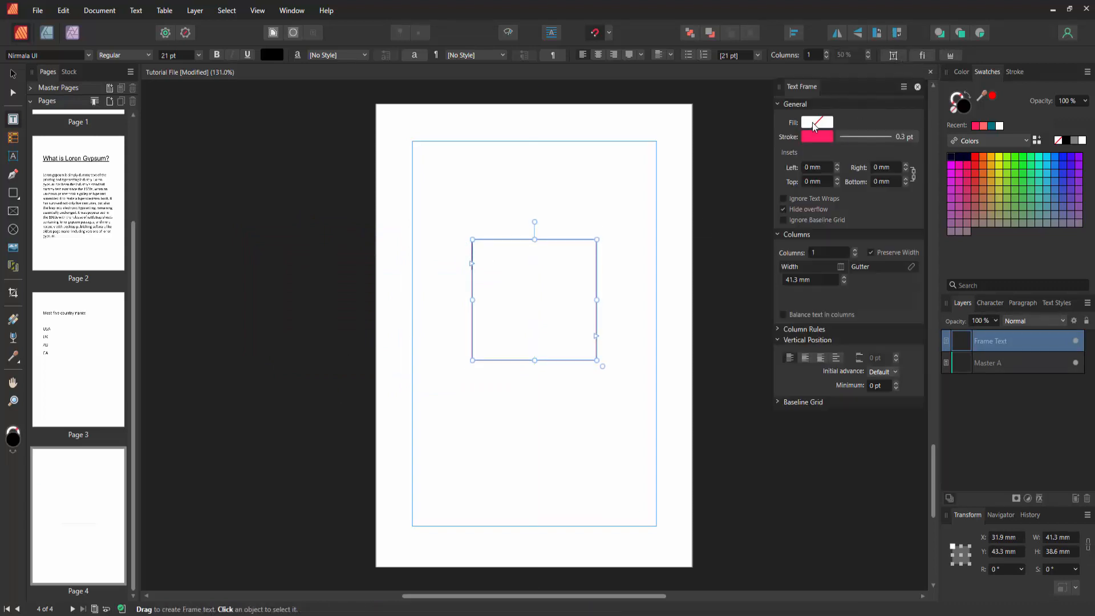
{"action": "left_click", "coordinate": [815, 122]}
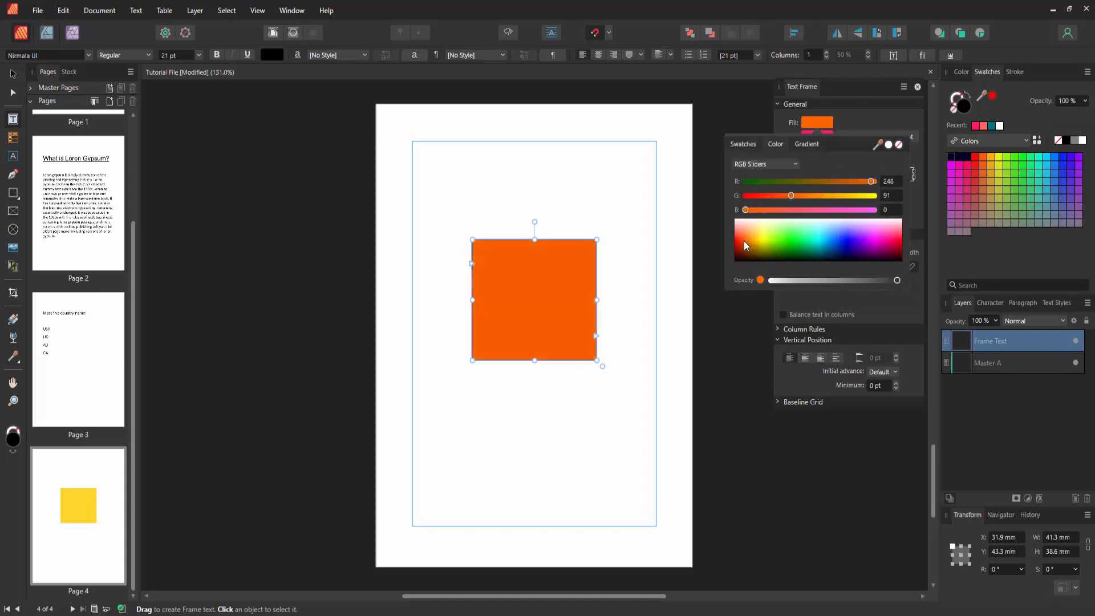
{"action": "left_click_drag", "start_coordinate": [870, 181], "coordinate": [814, 182]}
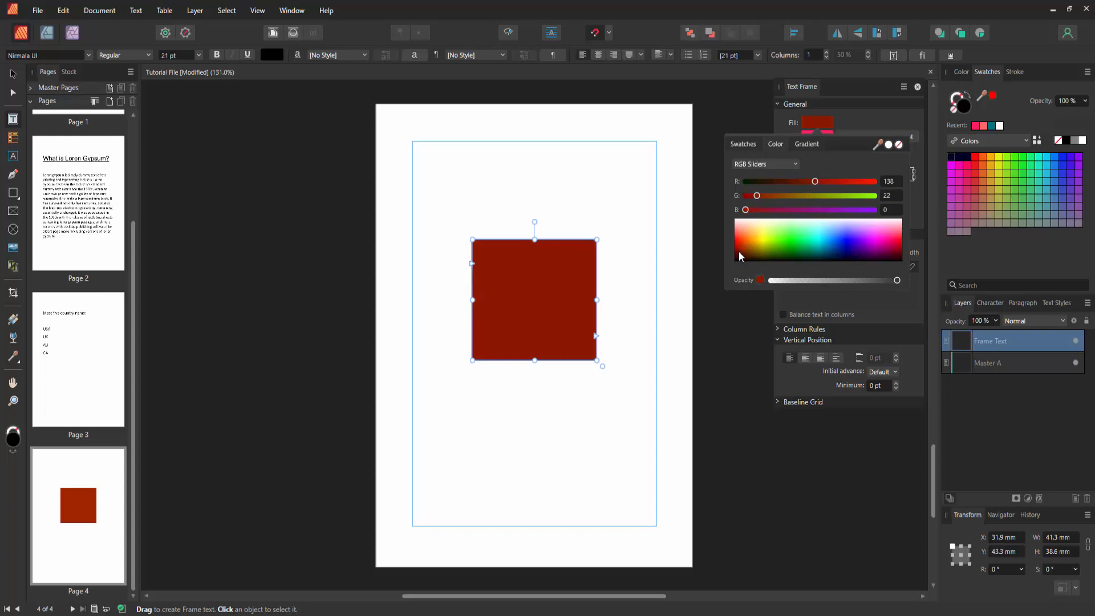
{"action": "left_click_drag", "start_coordinate": [815, 181], "coordinate": [807, 181]}
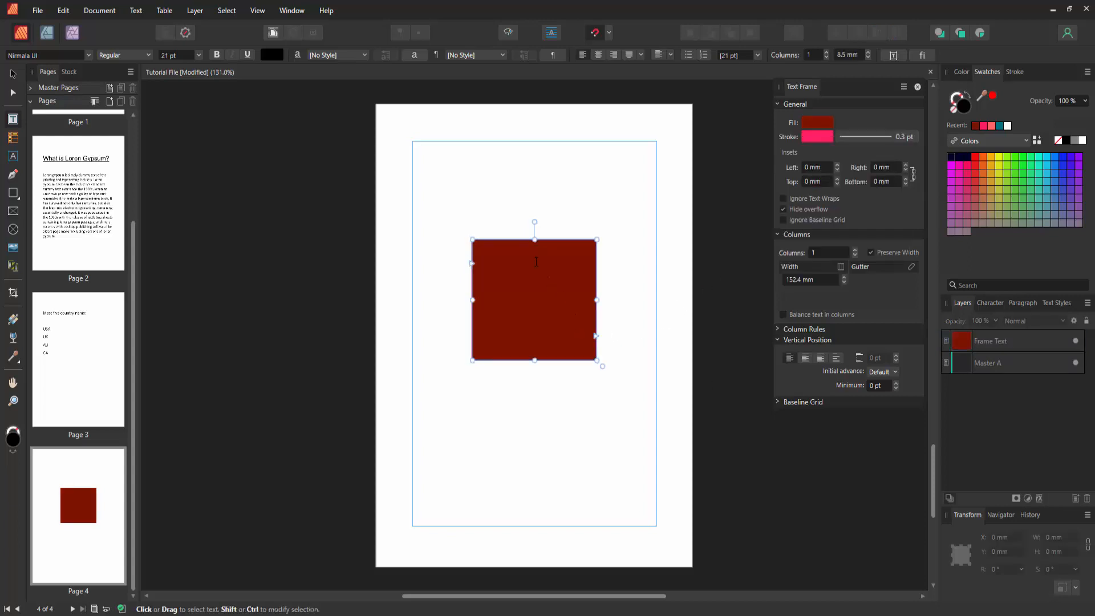
- Reshape the frame wider and shorter, nudge it up-left, and enter 'How to insert gray text box in affinity publisher document'
{"action": "left_click_drag", "start_coordinate": [597, 300], "coordinate": [655, 300]}
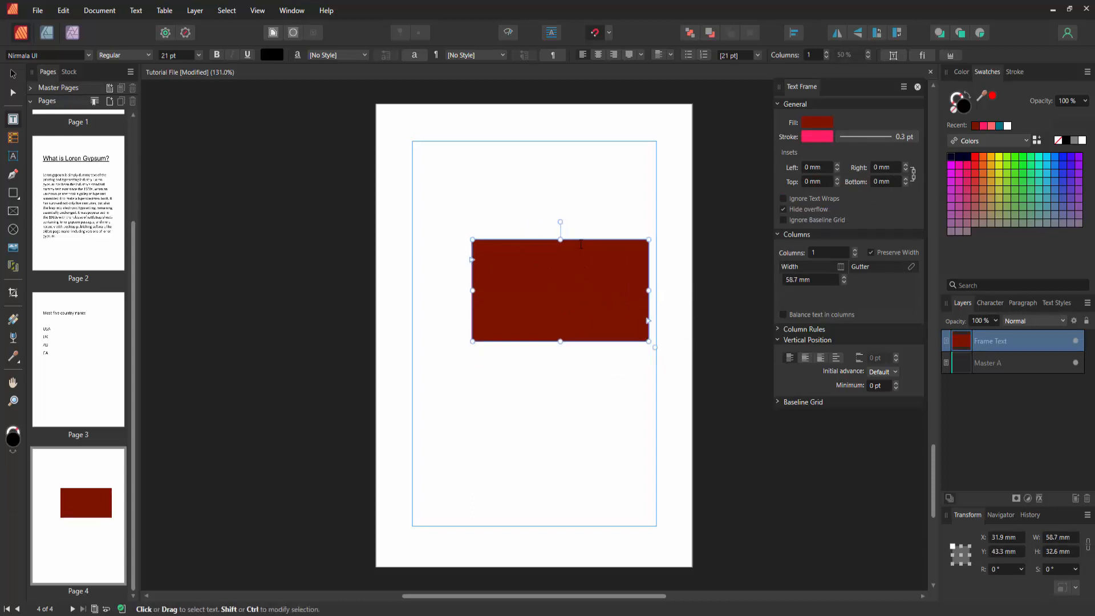
{"action": "left_click_drag", "start_coordinate": [559, 290], "coordinate": [534, 284]}
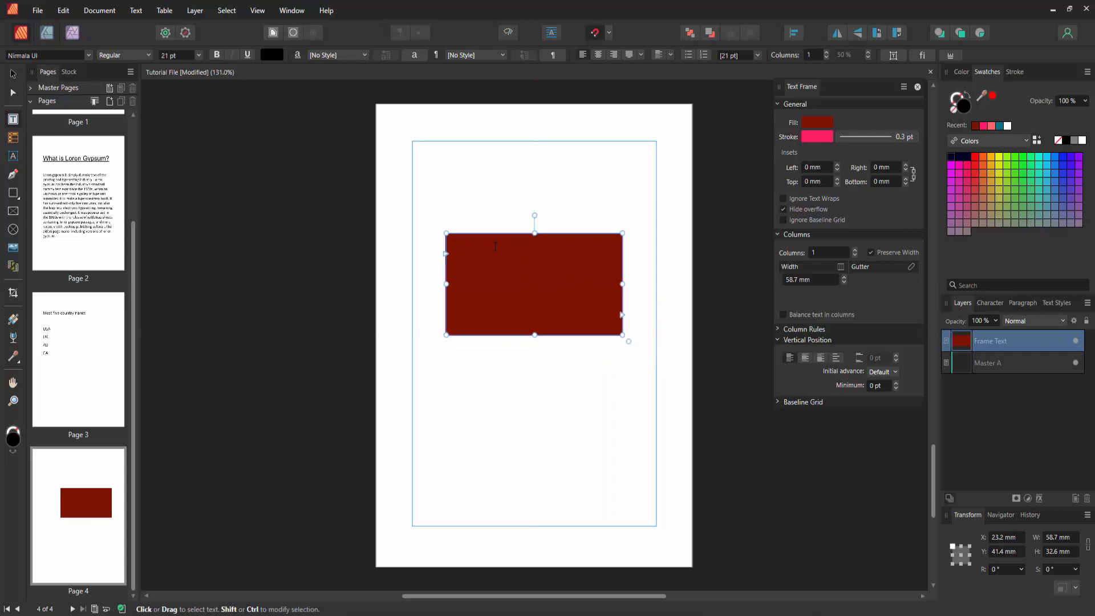
{"action": "type", "text": "How to insert gray text box in affinity publisher document"}
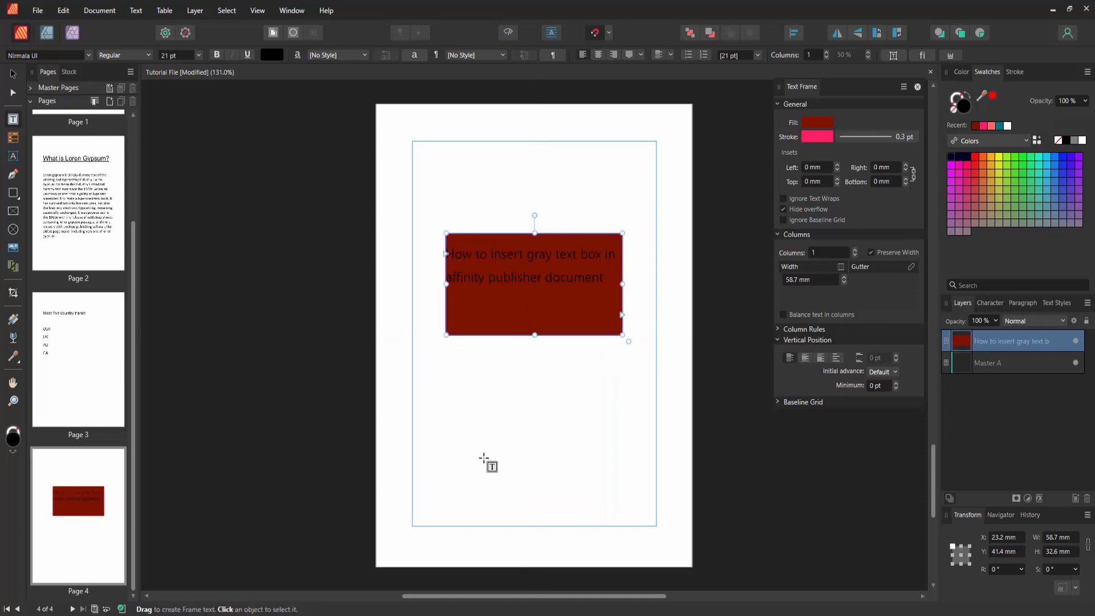
- Replace the frame's sentence with 'GRAY TEXT BOX'
{"action": "double_click", "coordinate": [572, 278]}
{"action": "type", "text": "GRAY TEXT"}
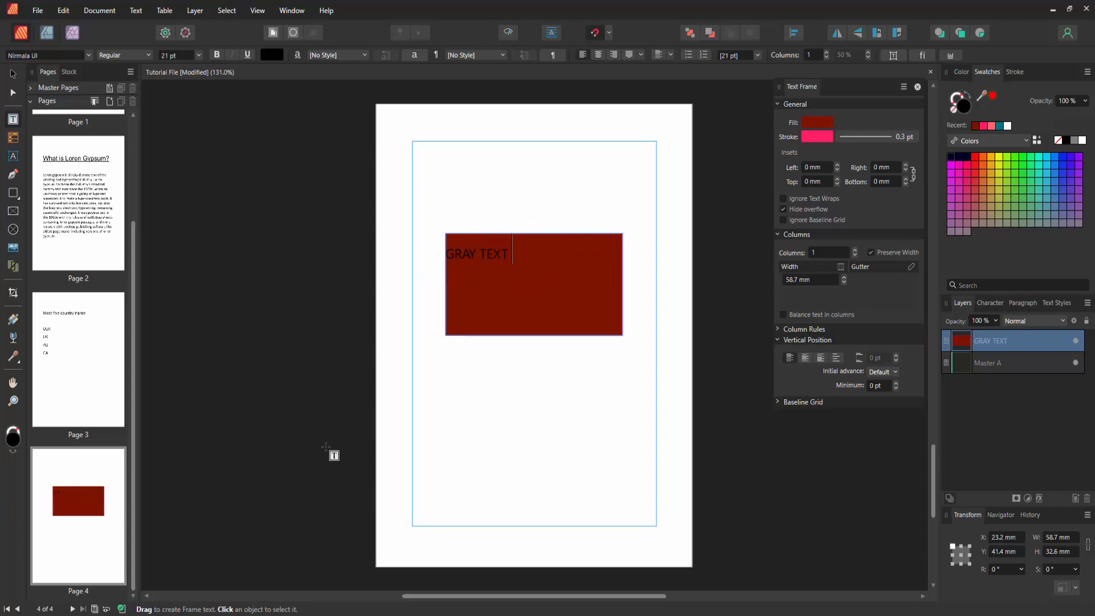
{"action": "type", "text": "BOX"}
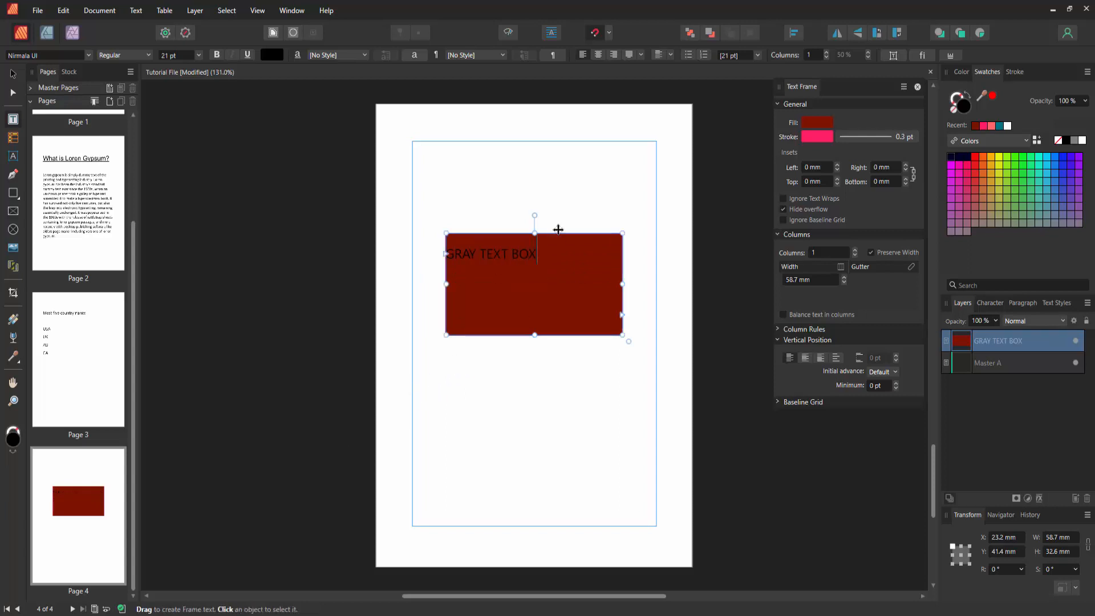